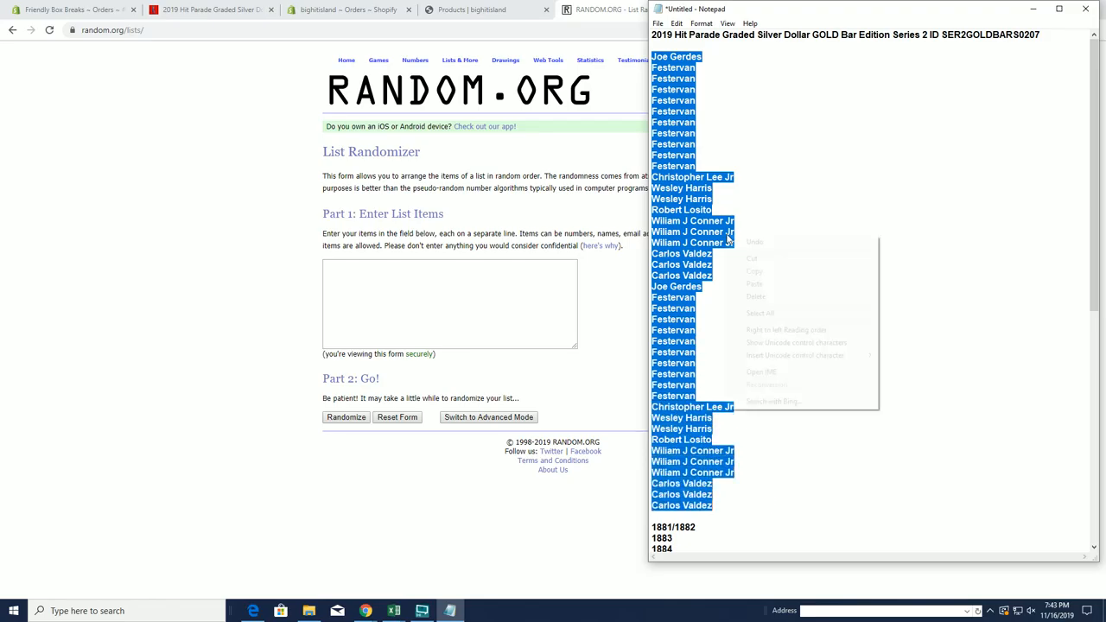
- Paste the 42 buyer names into the randomizer and reshuffle them several times
right_click(450, 302)
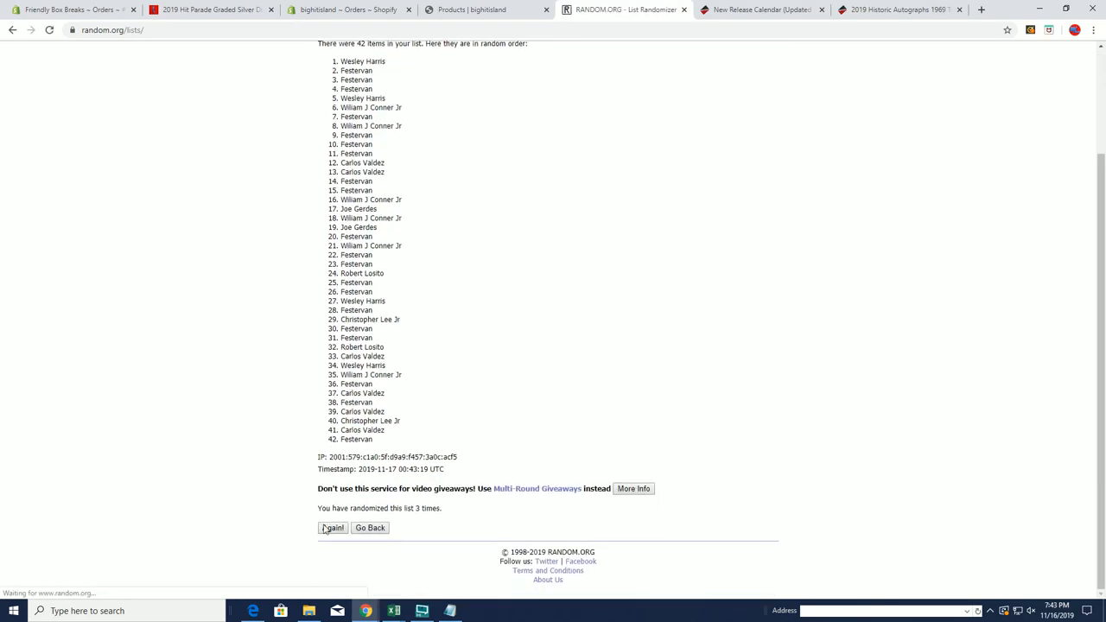
click(332, 528)
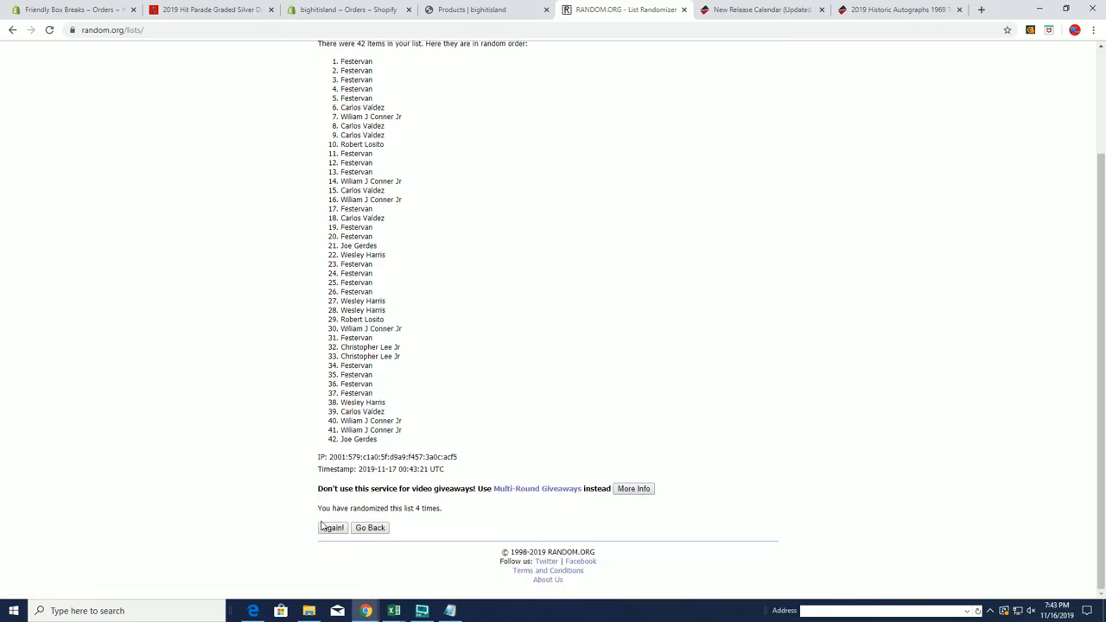
click(332, 527)
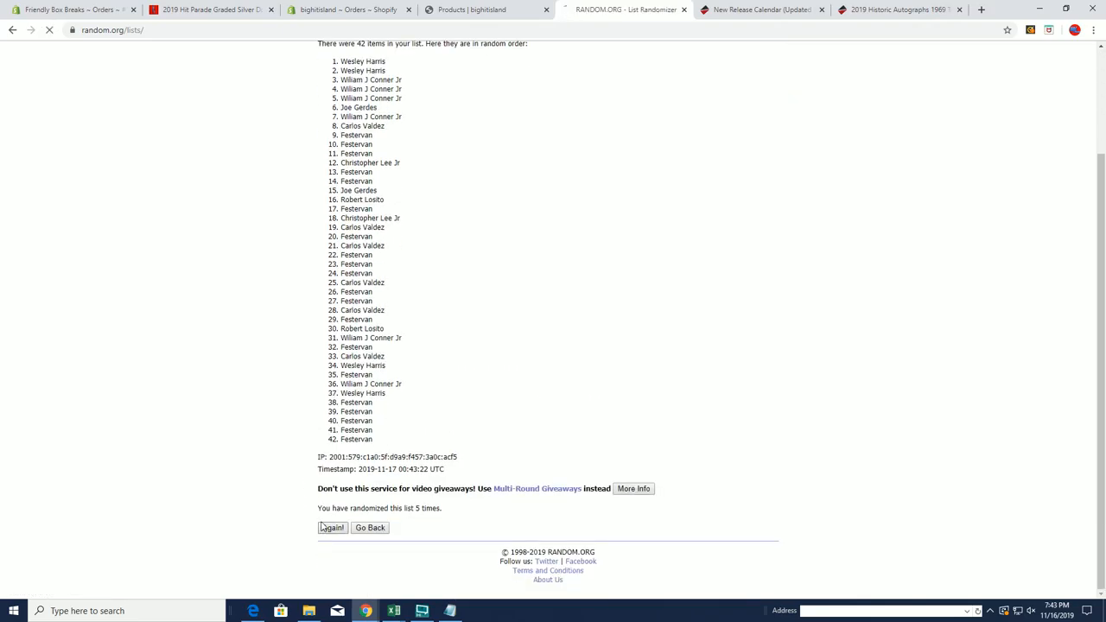
click(332, 527)
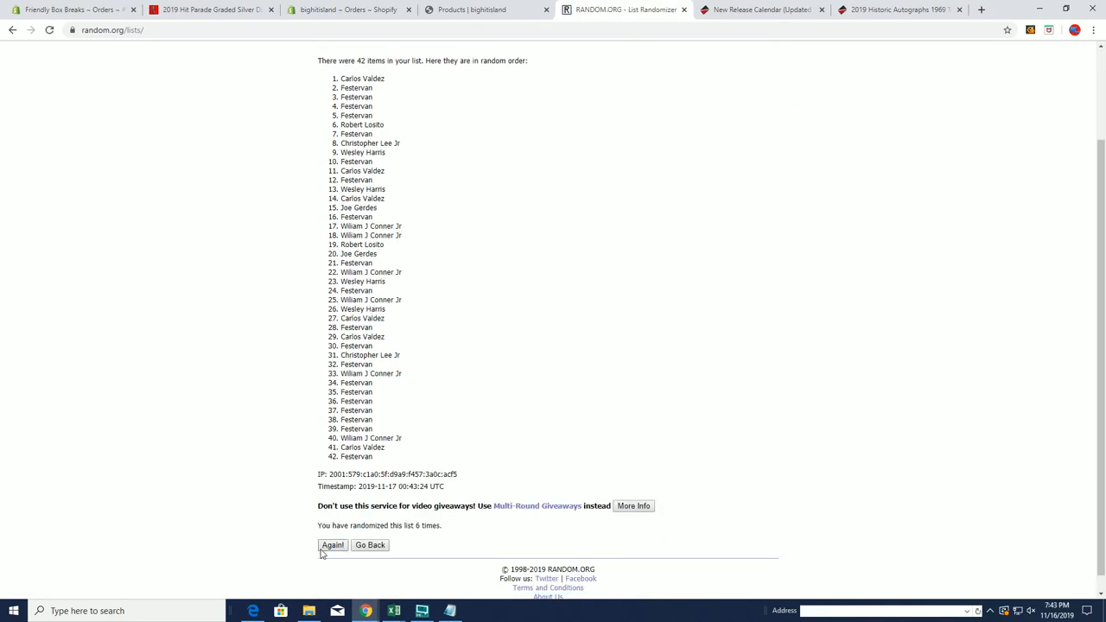
click(332, 545)
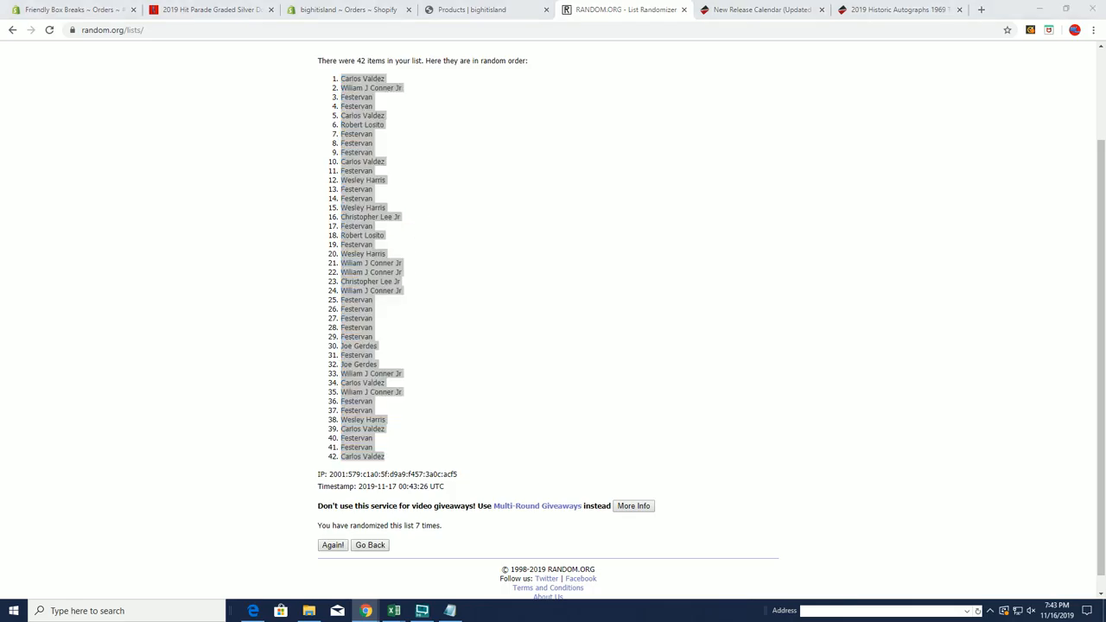
- Paste the shuffled, numbered names into column A of the orders export sheet
click(393, 610)
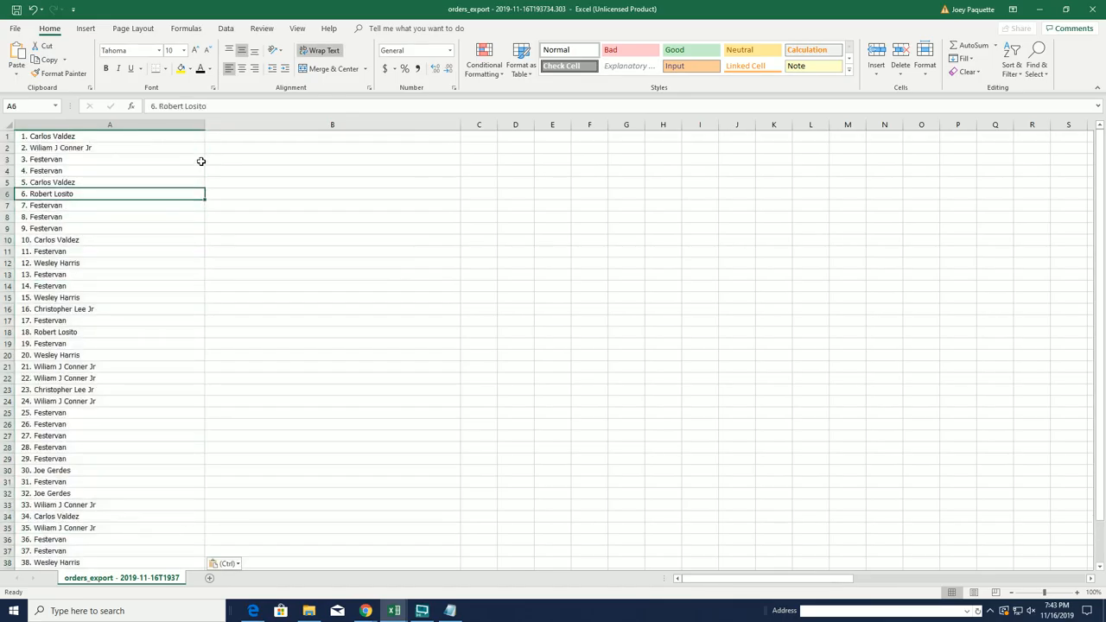
click(253, 239)
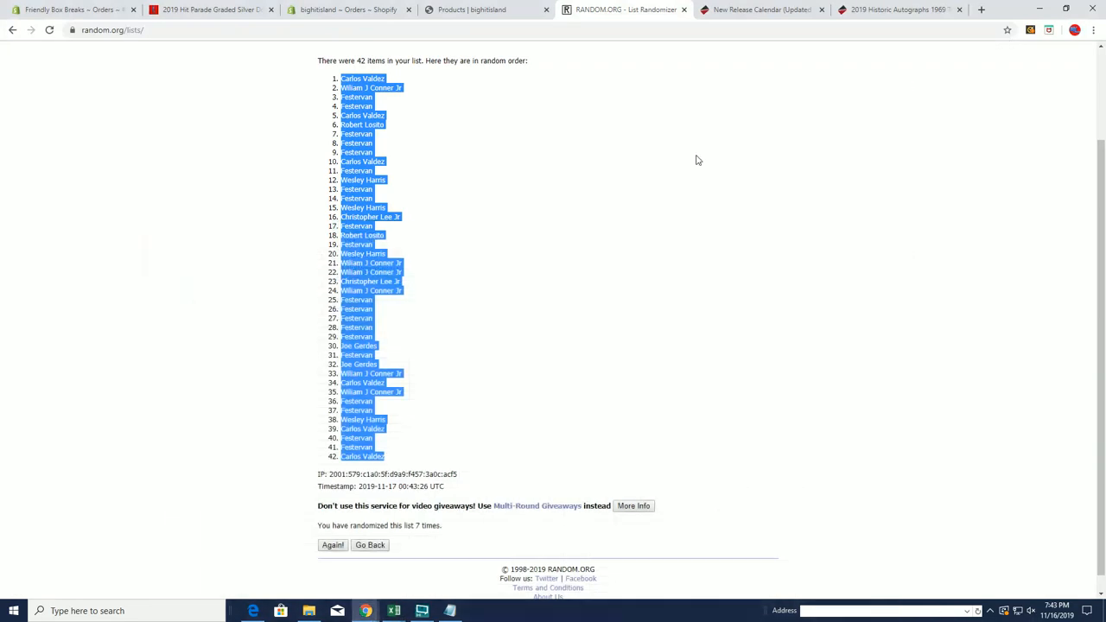
- Enter the years 1881 to 1923 and shuffle them repeatedly
click(454, 59)
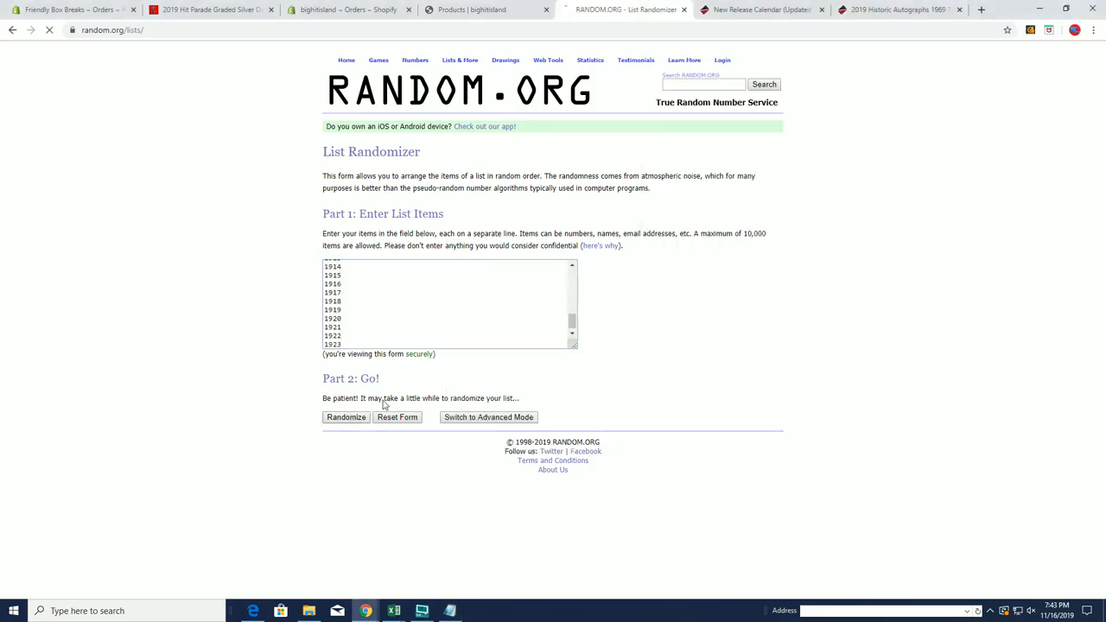
click(346, 418)
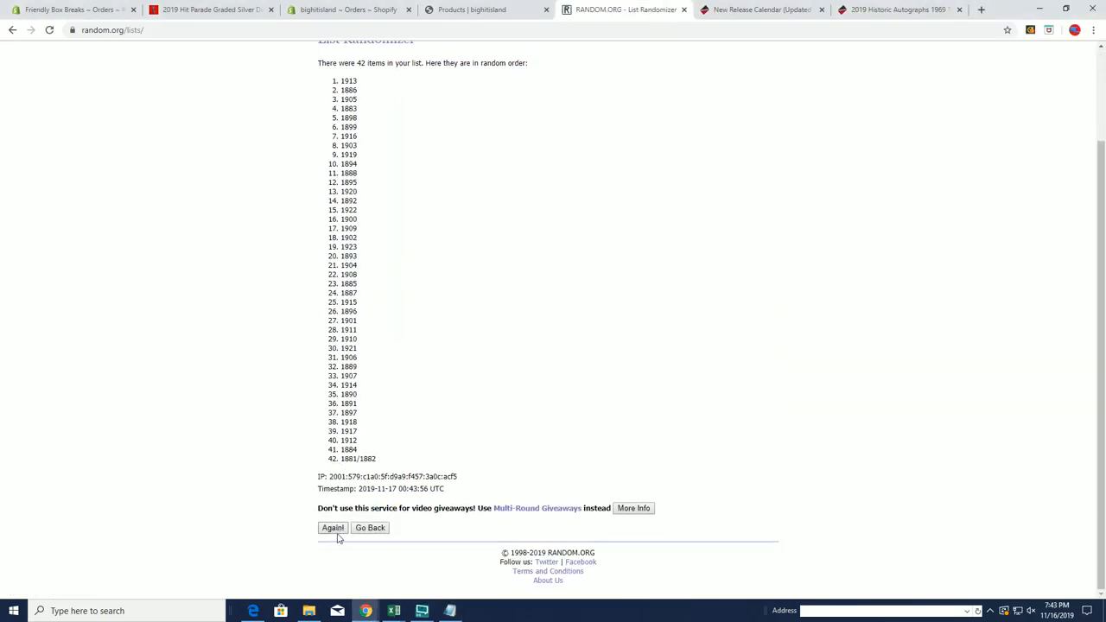
click(332, 528)
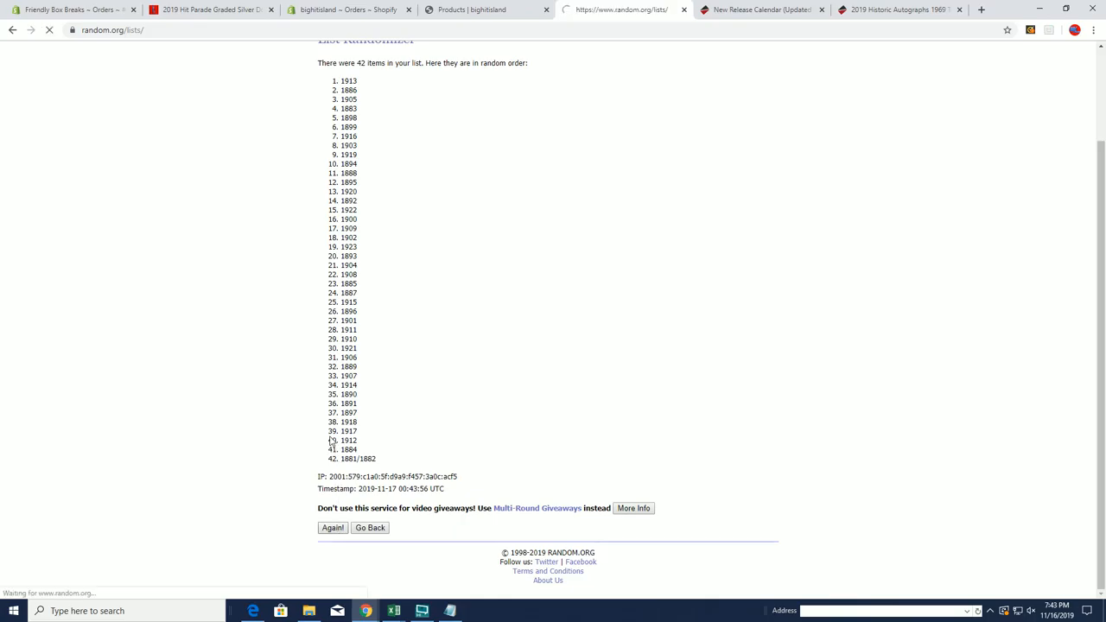
click(333, 527)
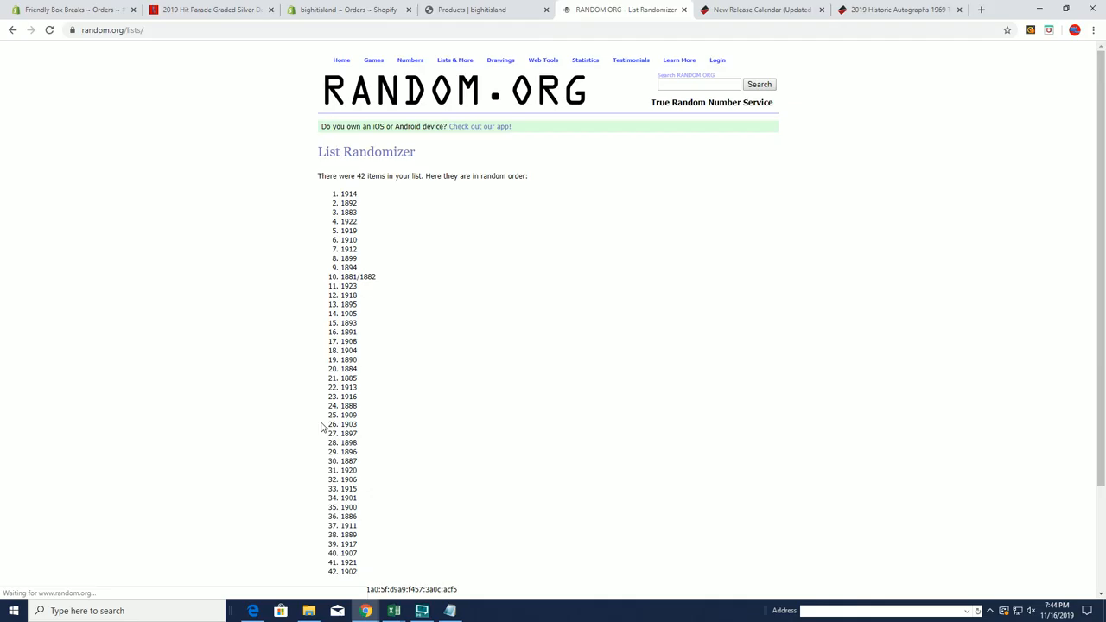
scroll(down, 3)
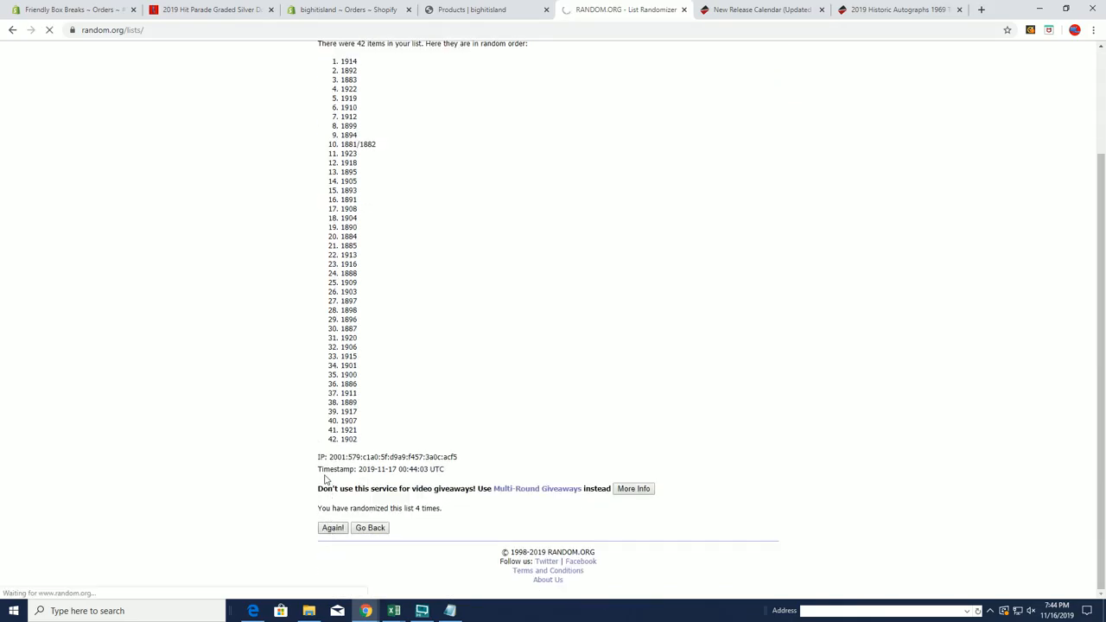
click(332, 528)
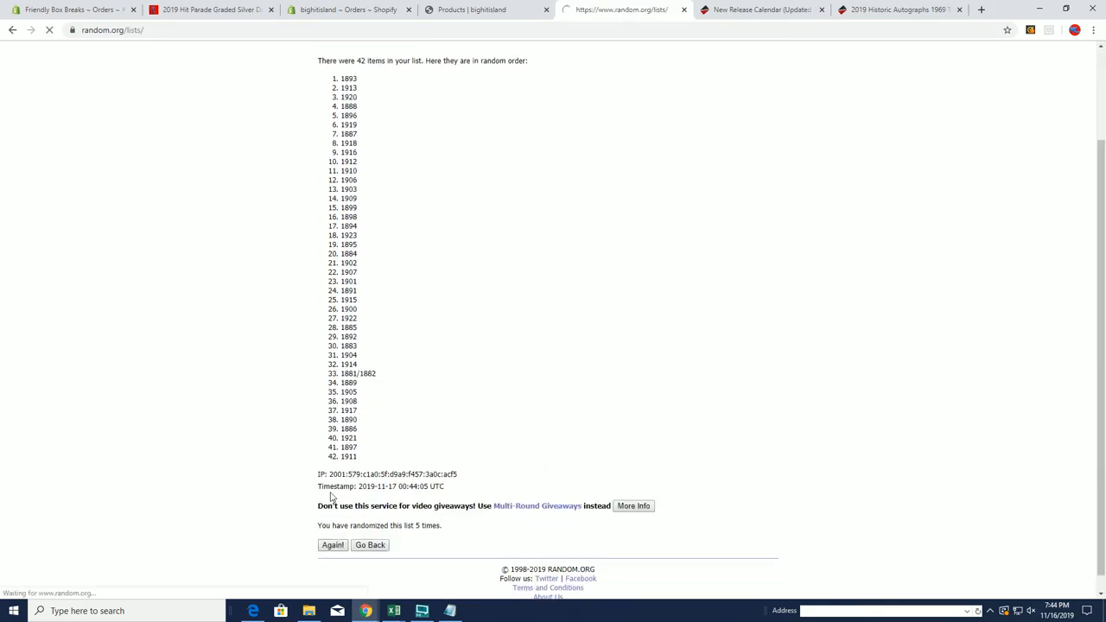
click(333, 544)
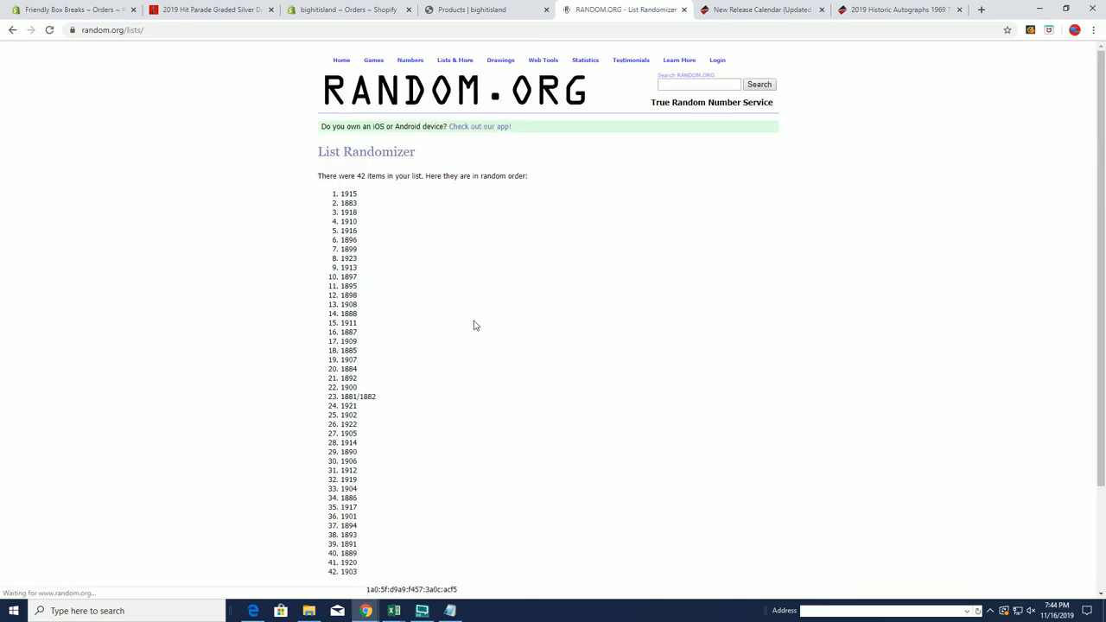
- Select and copy all 42 shuffled years from the results
scroll(down, 3)
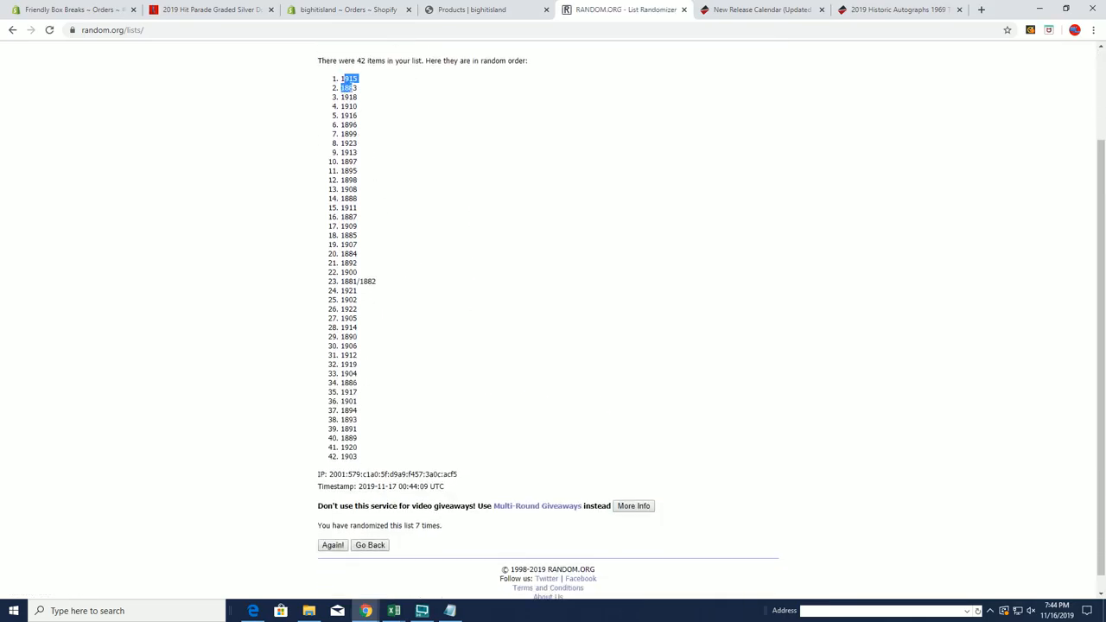
drag(346, 78, 359, 300)
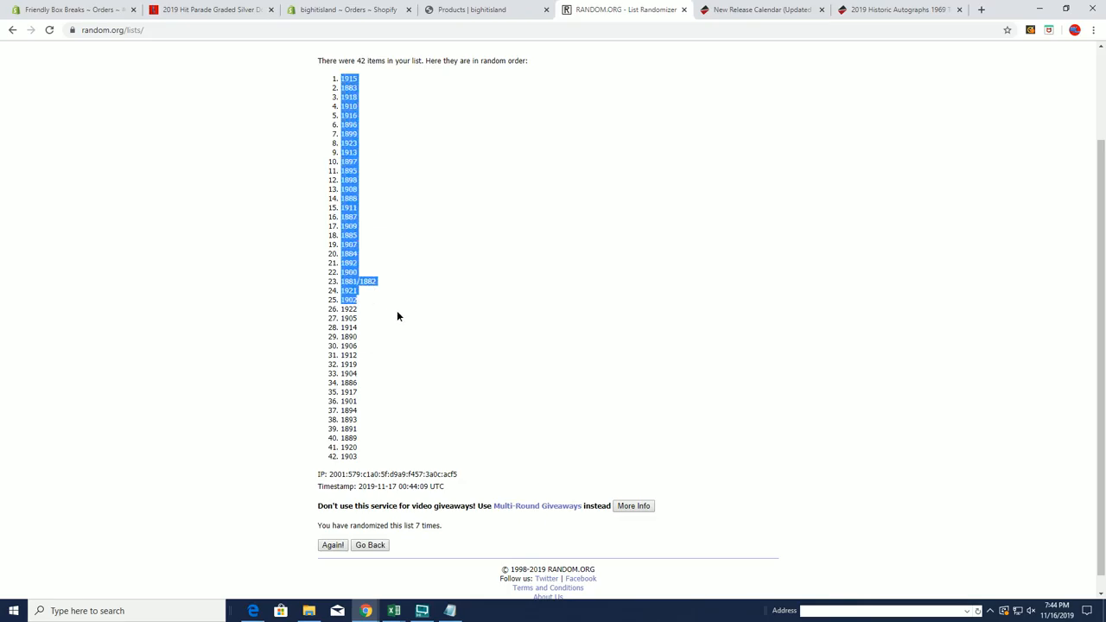
right_click(397, 316)
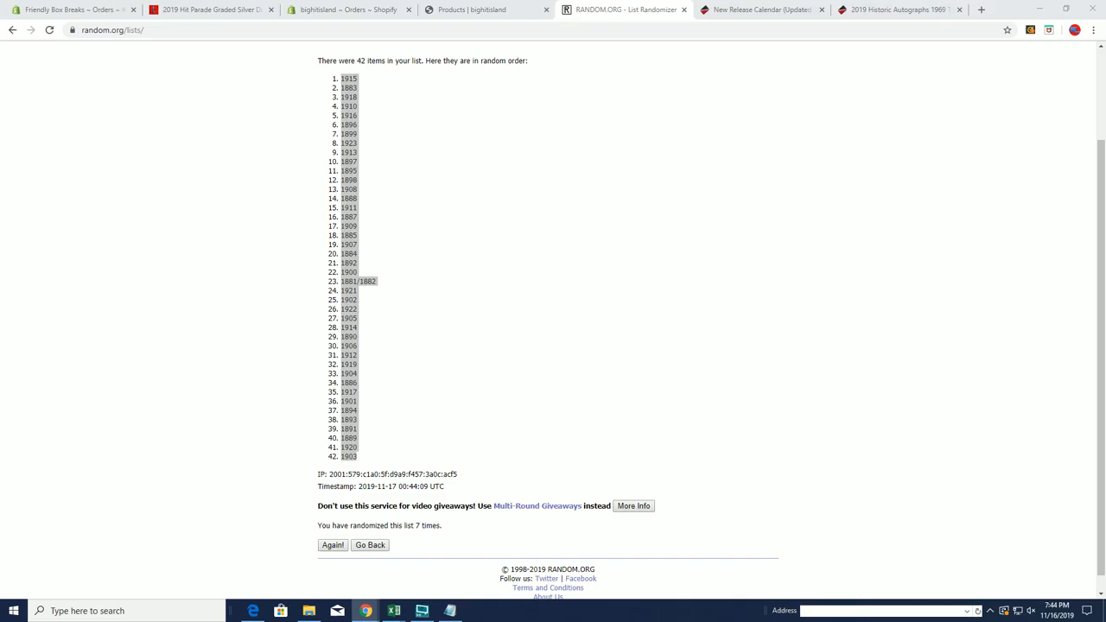
- Paste the 42 shuffled years into column B beside the buyer names
click(421, 611)
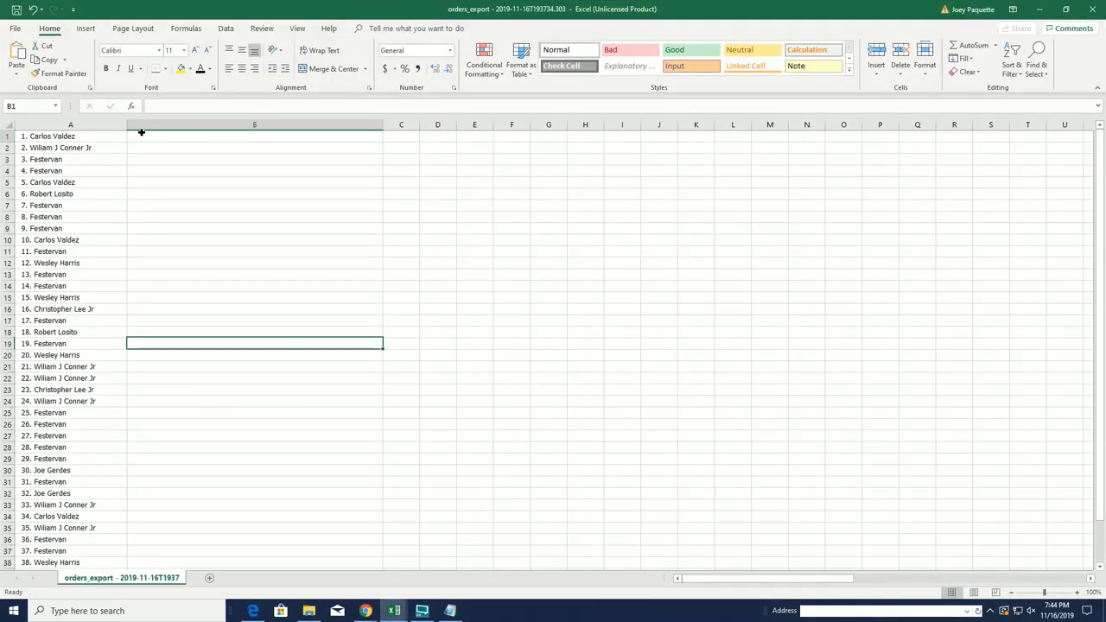
key(ctrl+v)
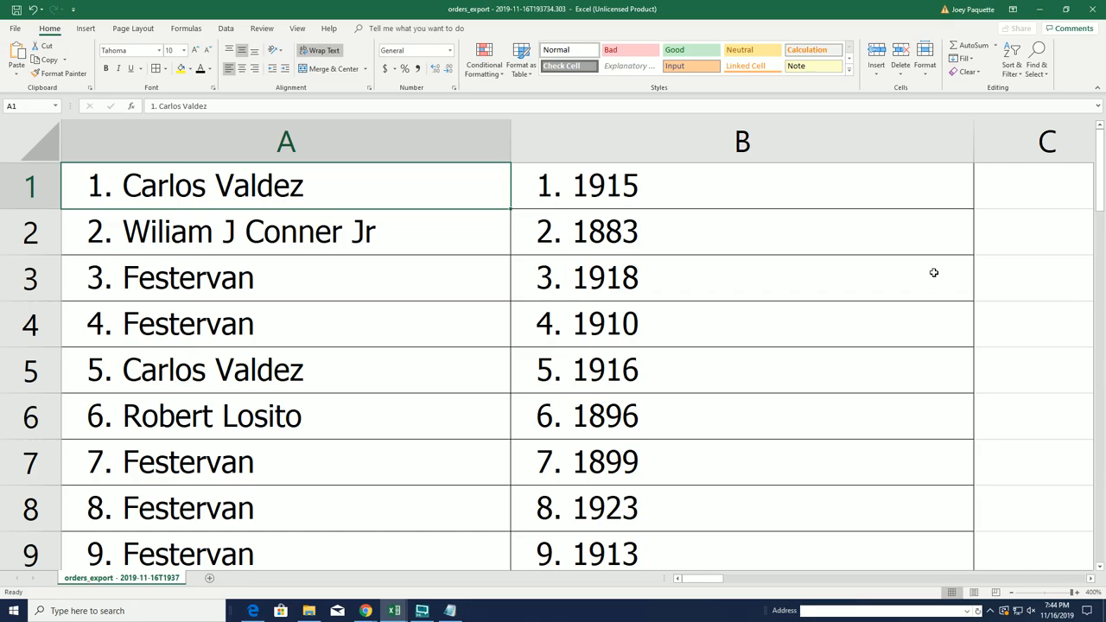
mouse_move(931, 258)
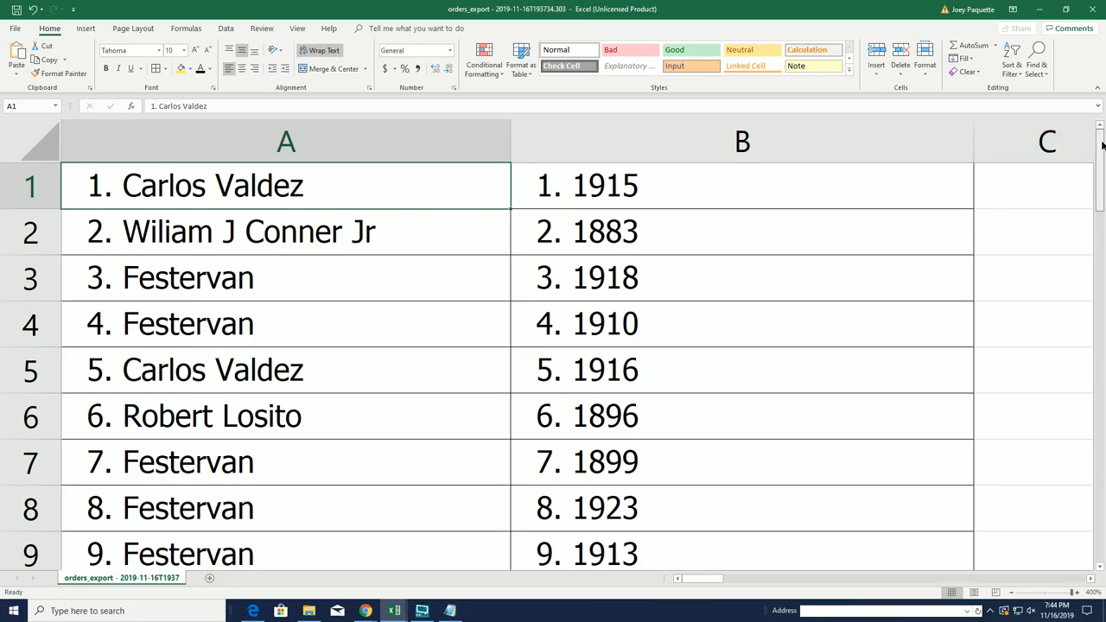
scroll(down, 3)
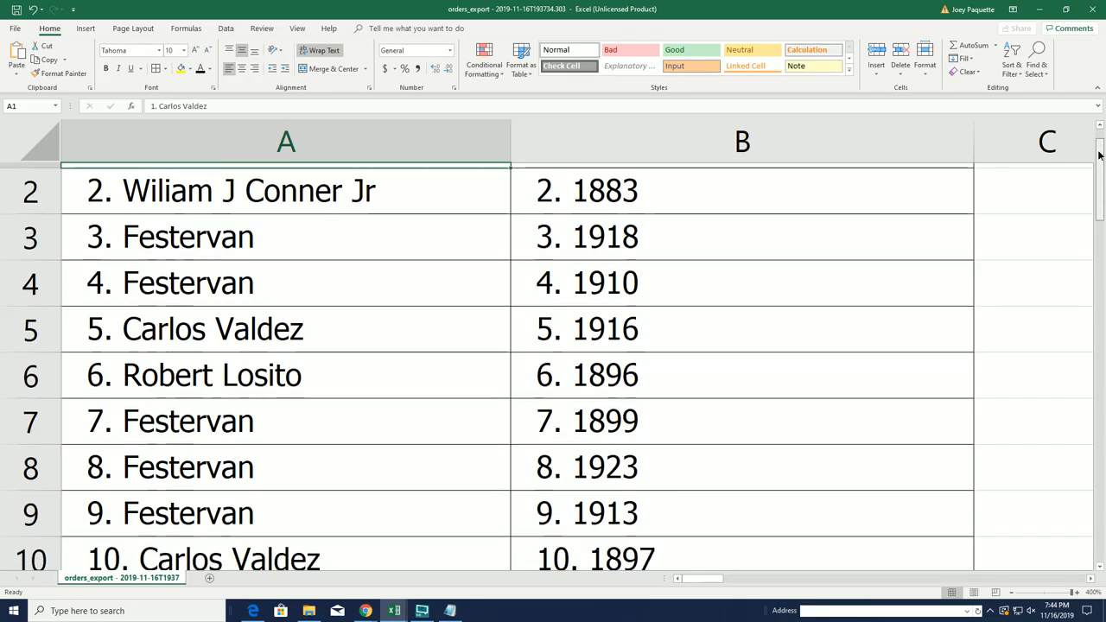
scroll(down, 3)
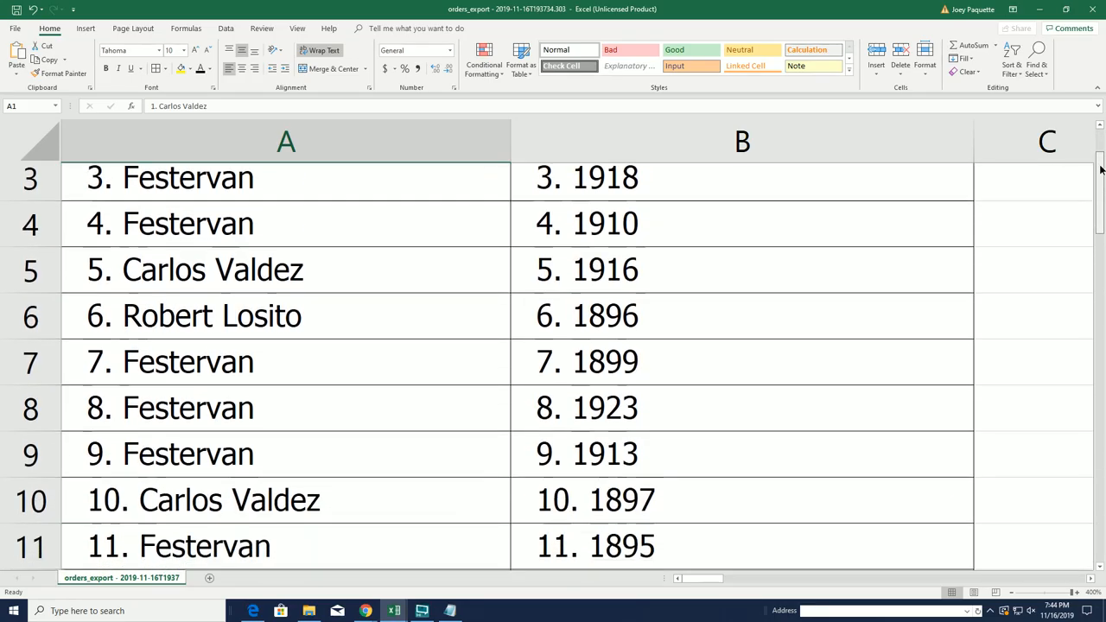
scroll(down, 3)
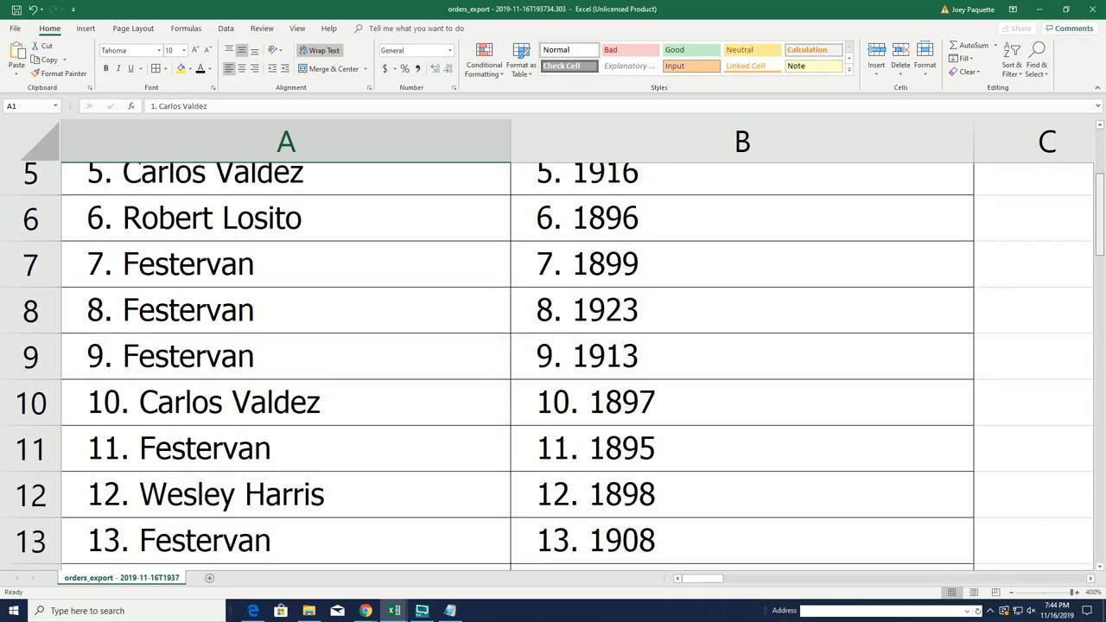
scroll(down, 3)
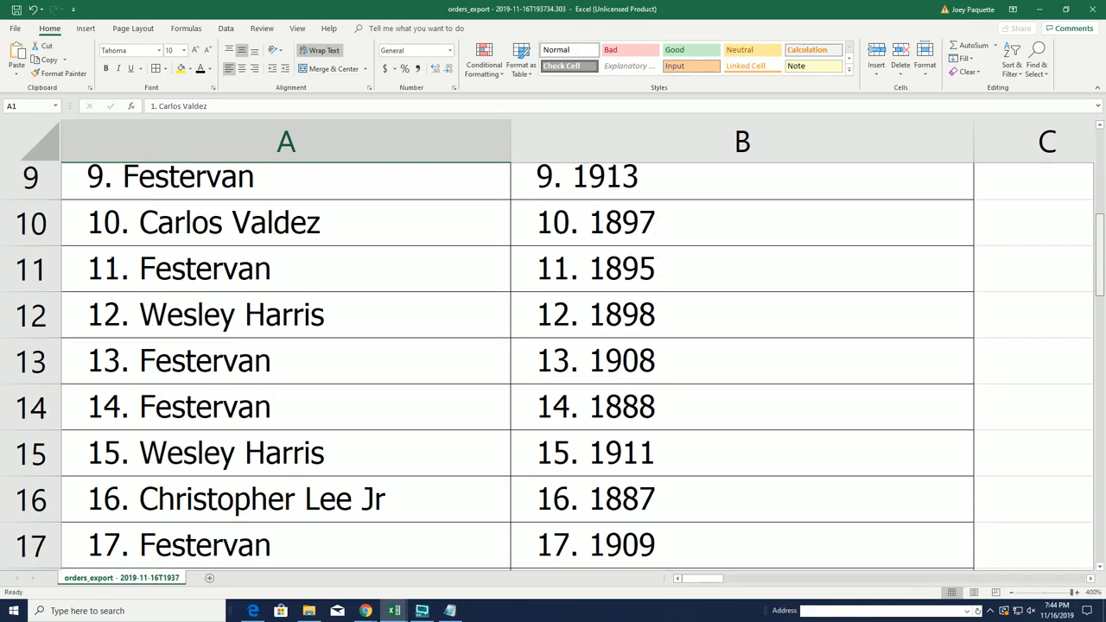
scroll(down, 3)
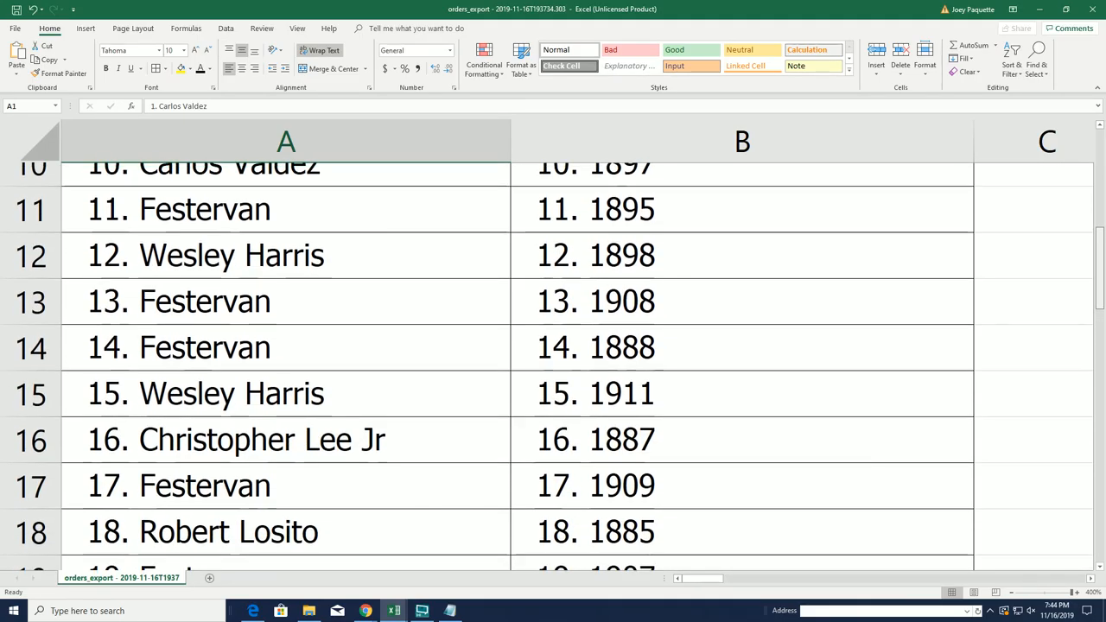
scroll(down, 3)
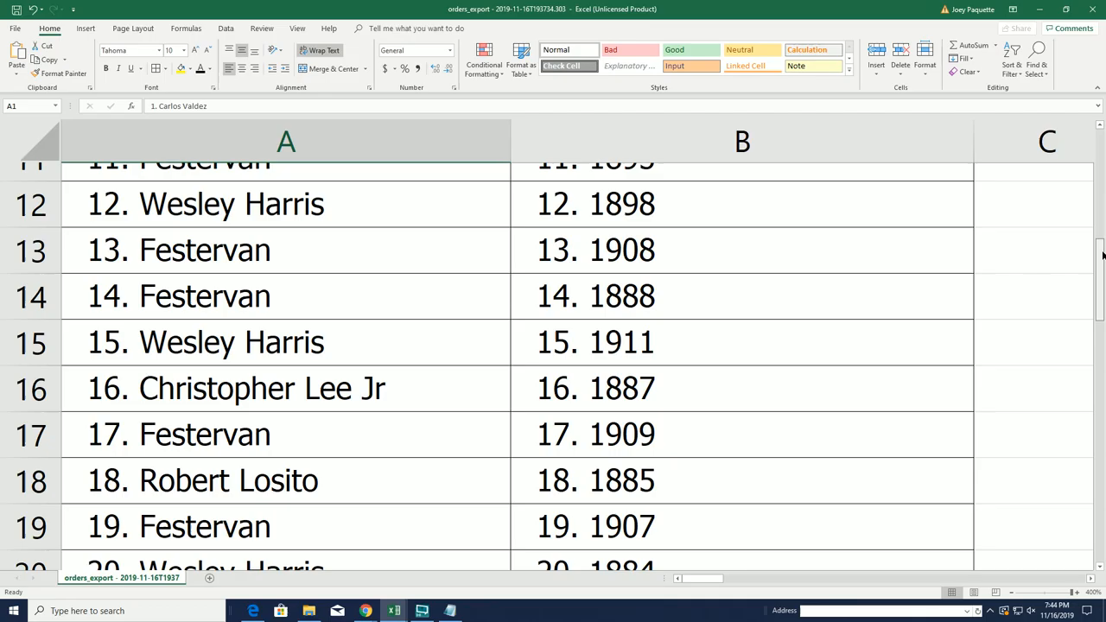
scroll(down, 3)
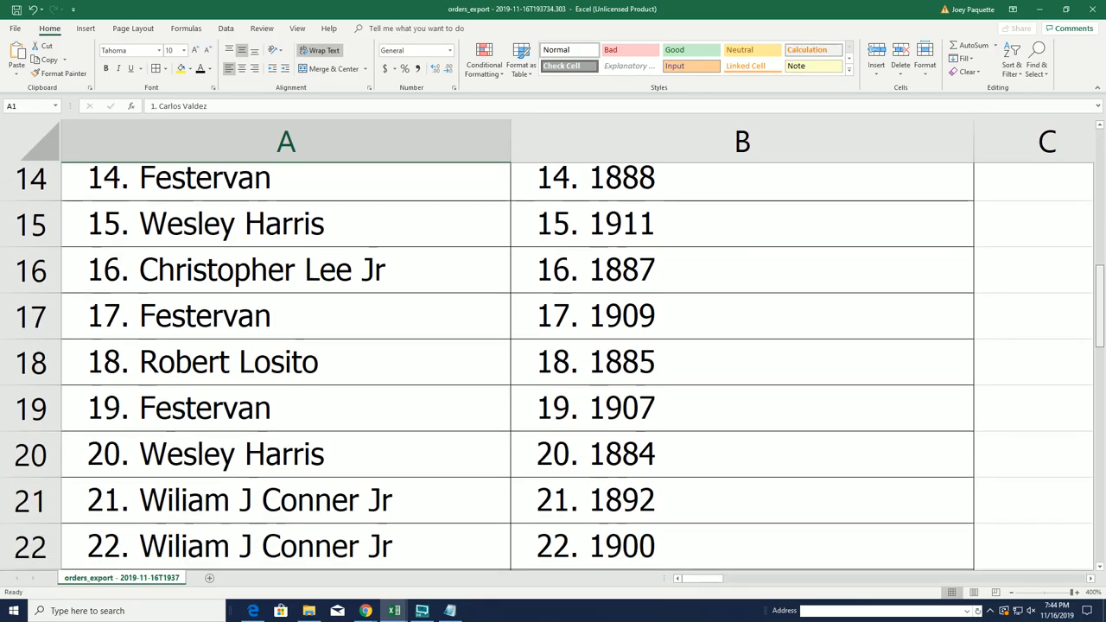
scroll(down, 3)
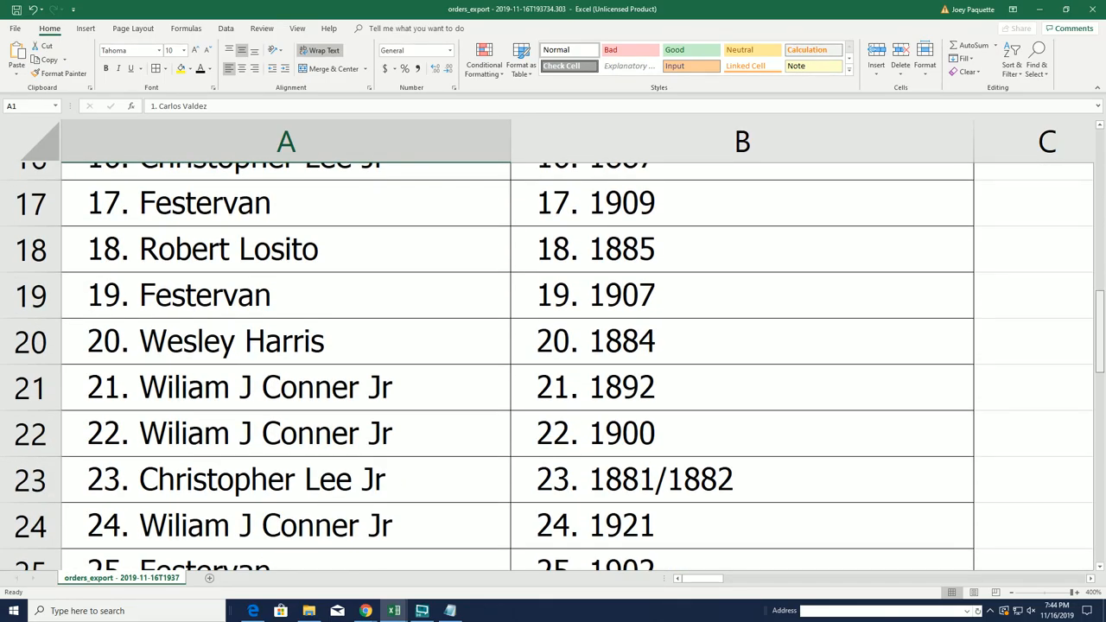
scroll(down, 3)
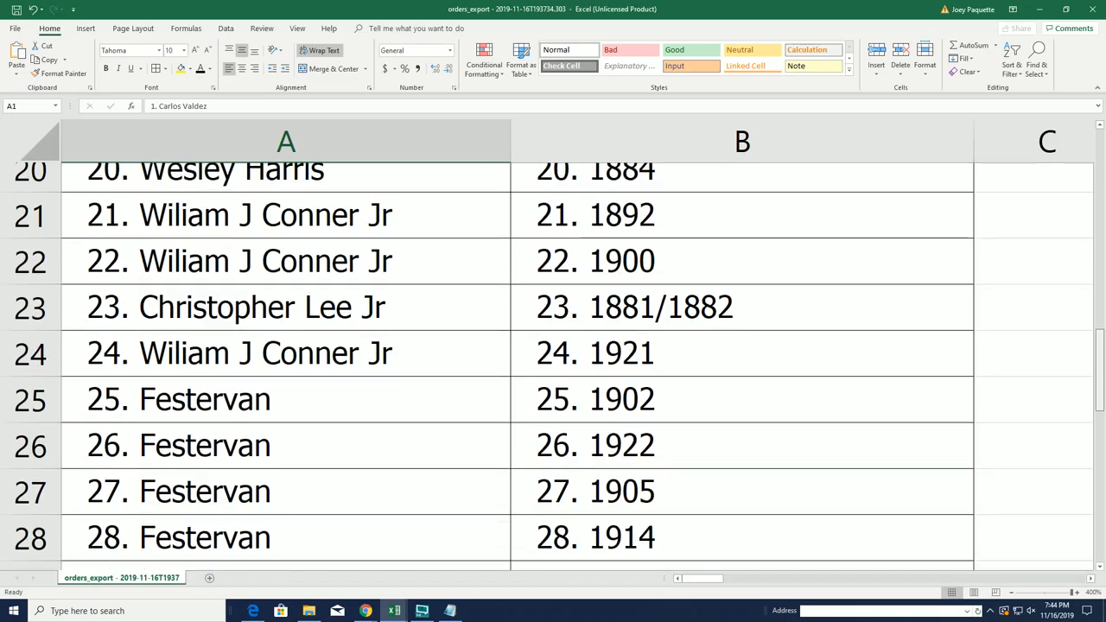
scroll(down, 3)
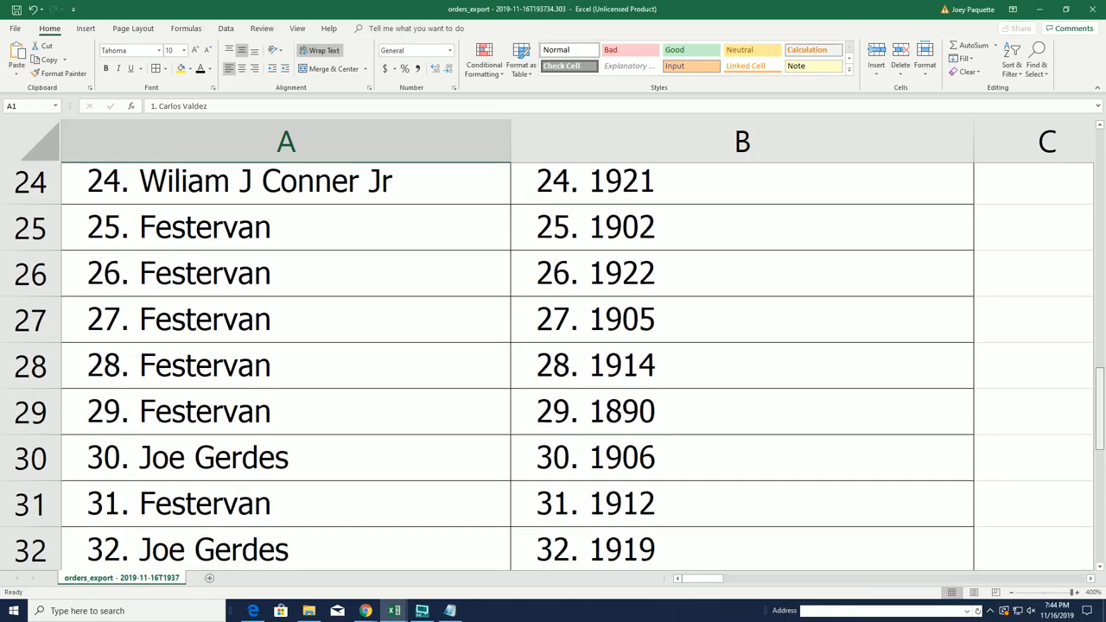
scroll(down, 3)
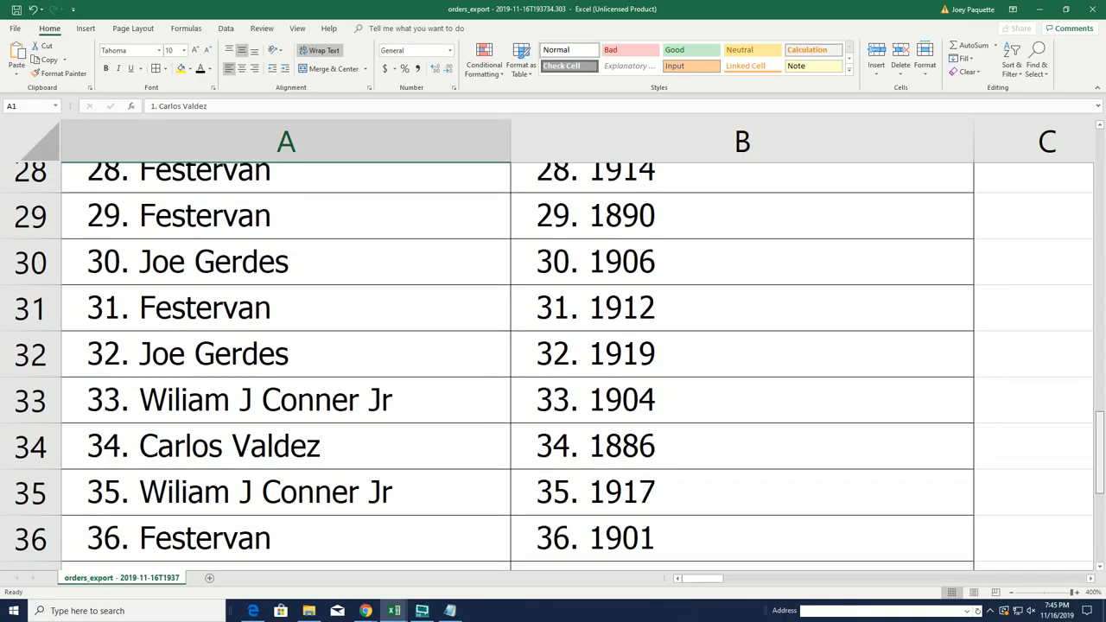
scroll(down, 3)
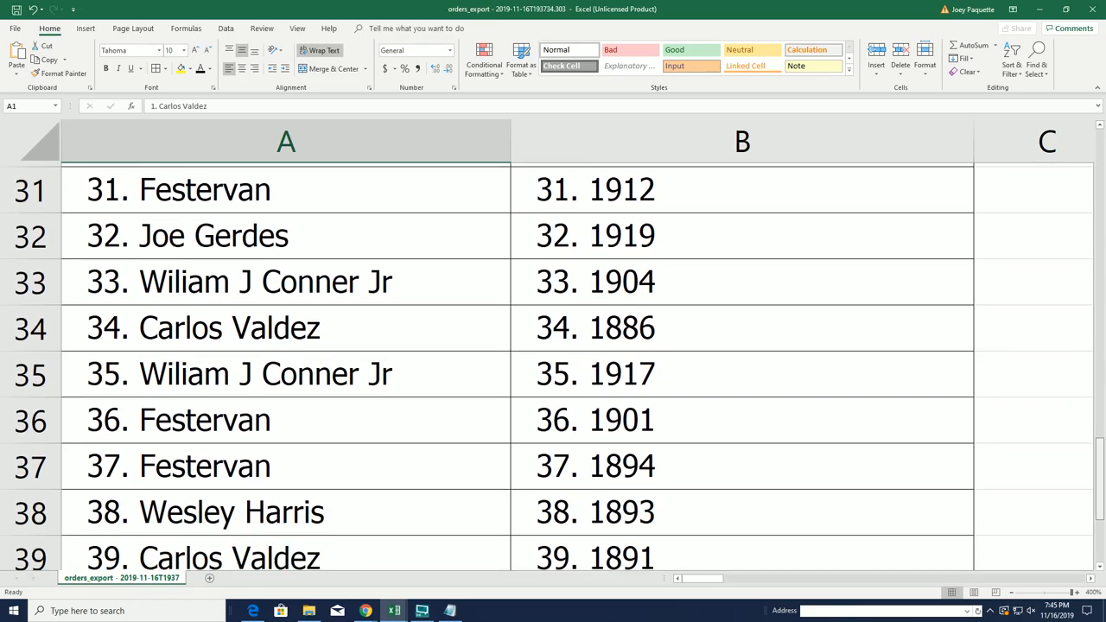
scroll(down, 3)
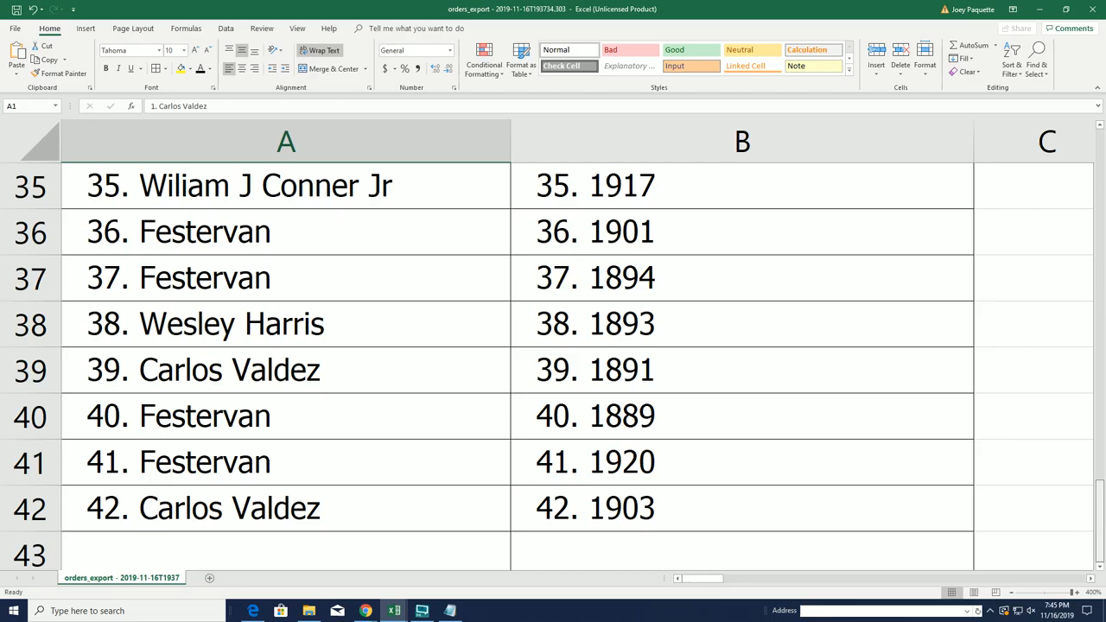
scroll(up, 3)
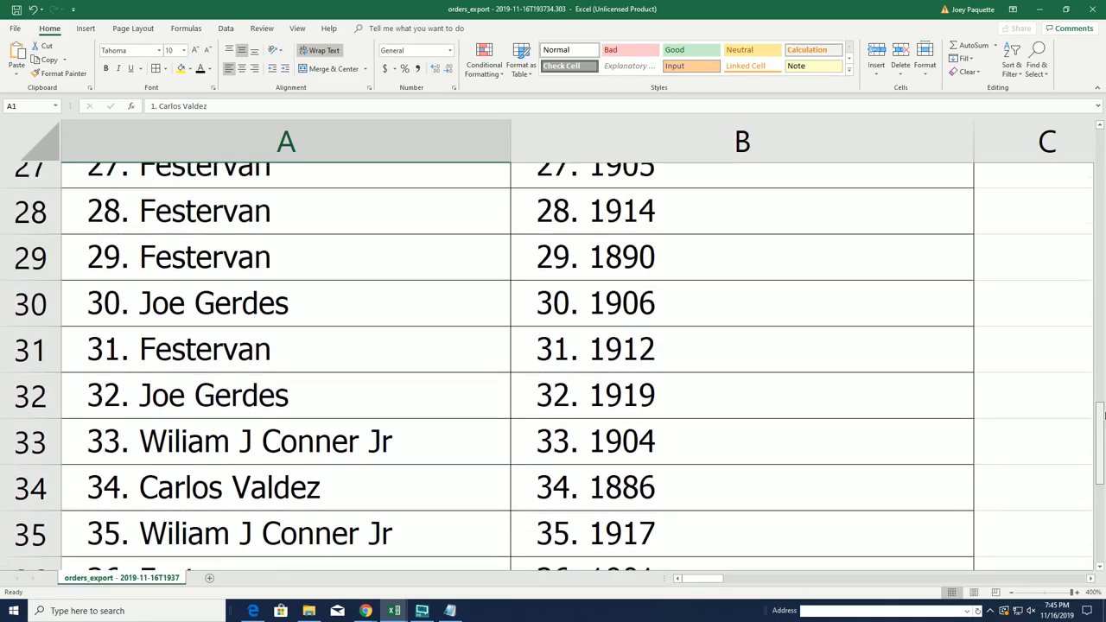
scroll(up, 3)
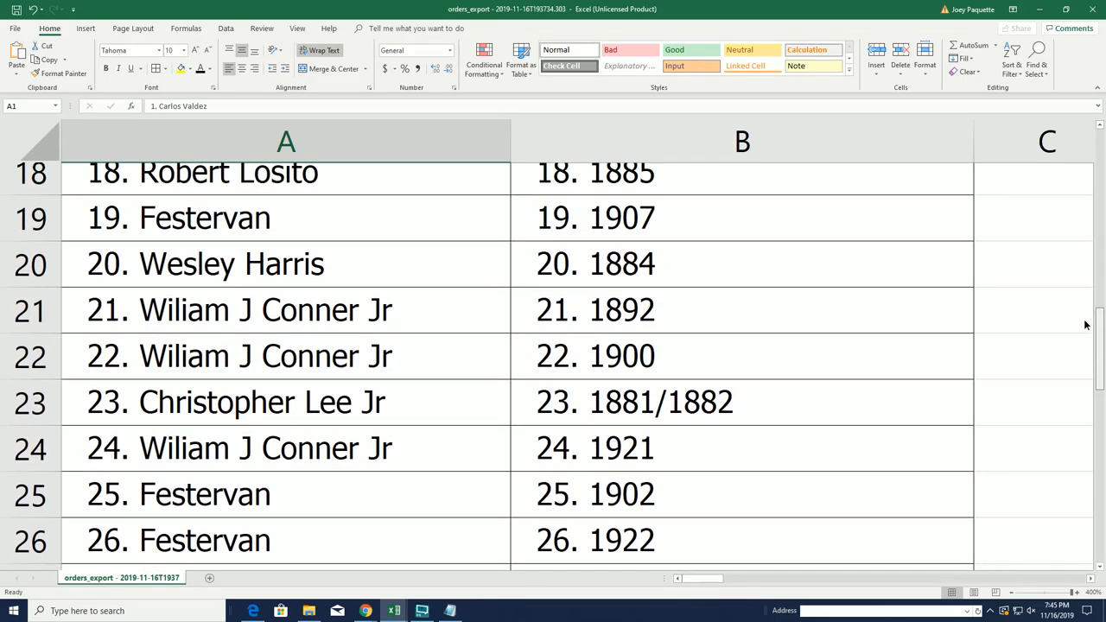
scroll(up, 3)
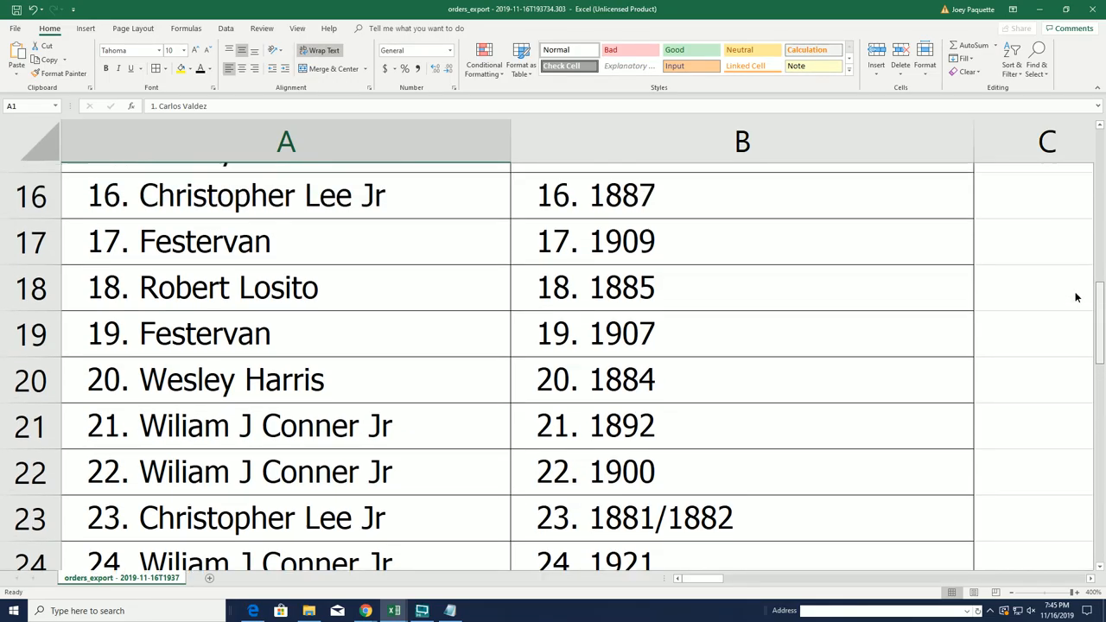
scroll(up, 3)
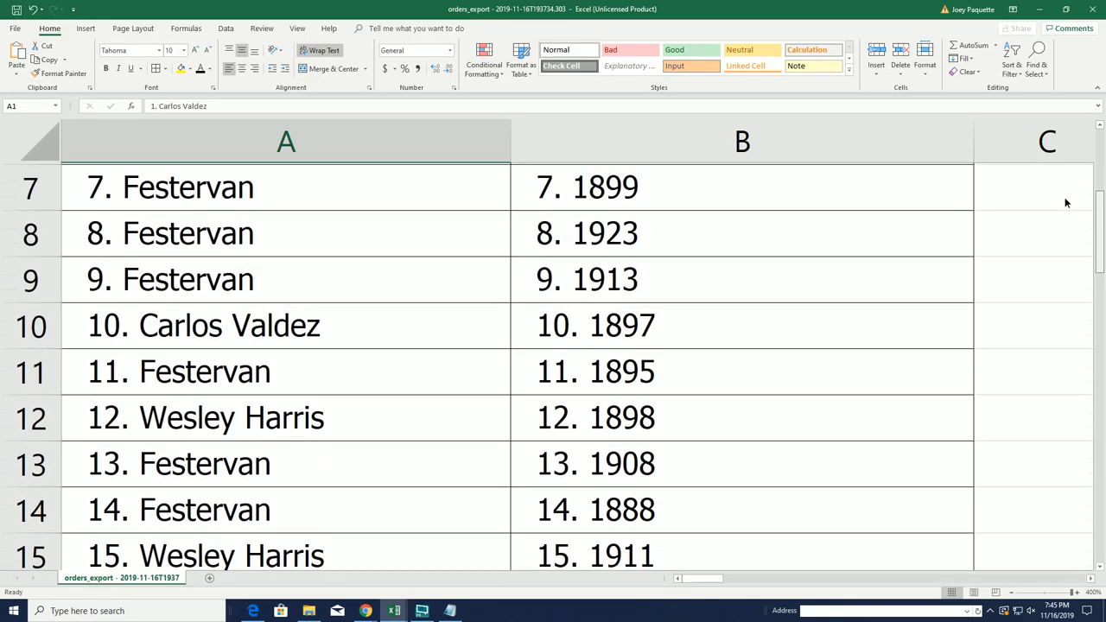
scroll(up, 3)
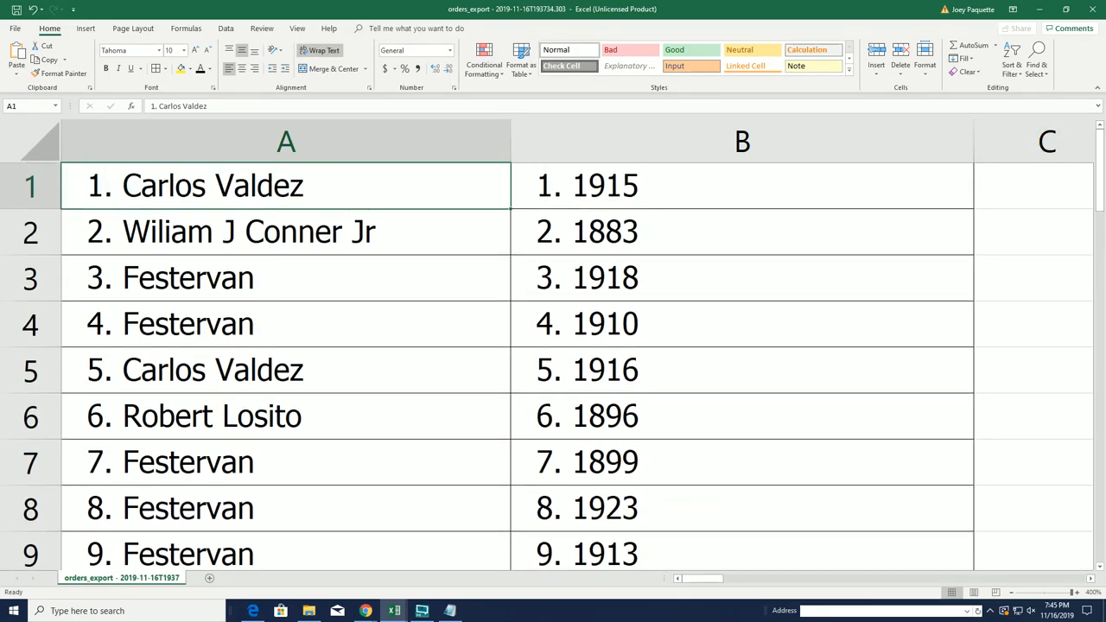